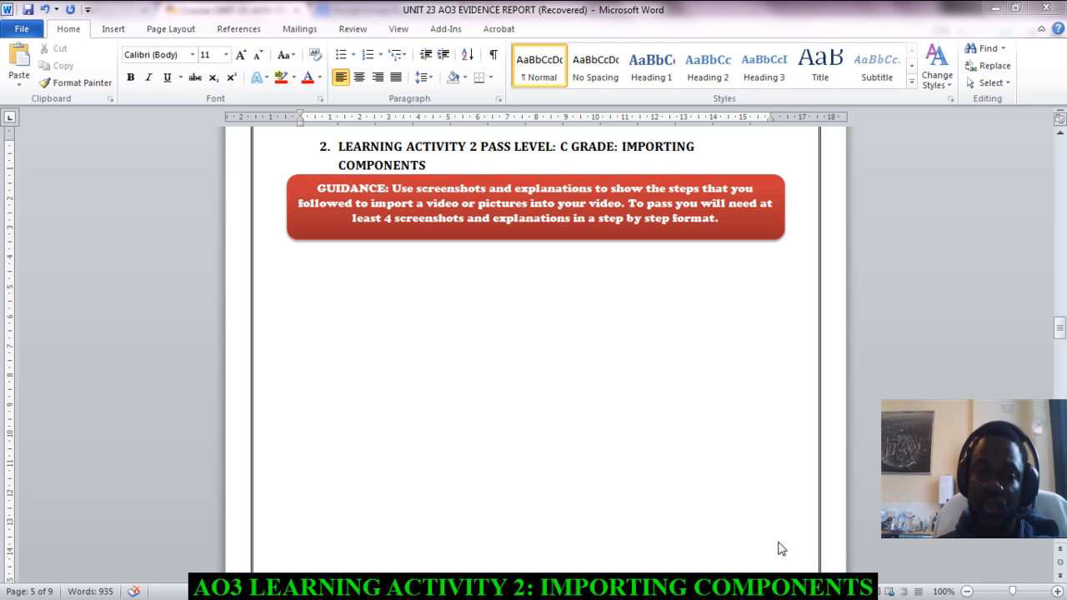
mouse_move(727, 227)
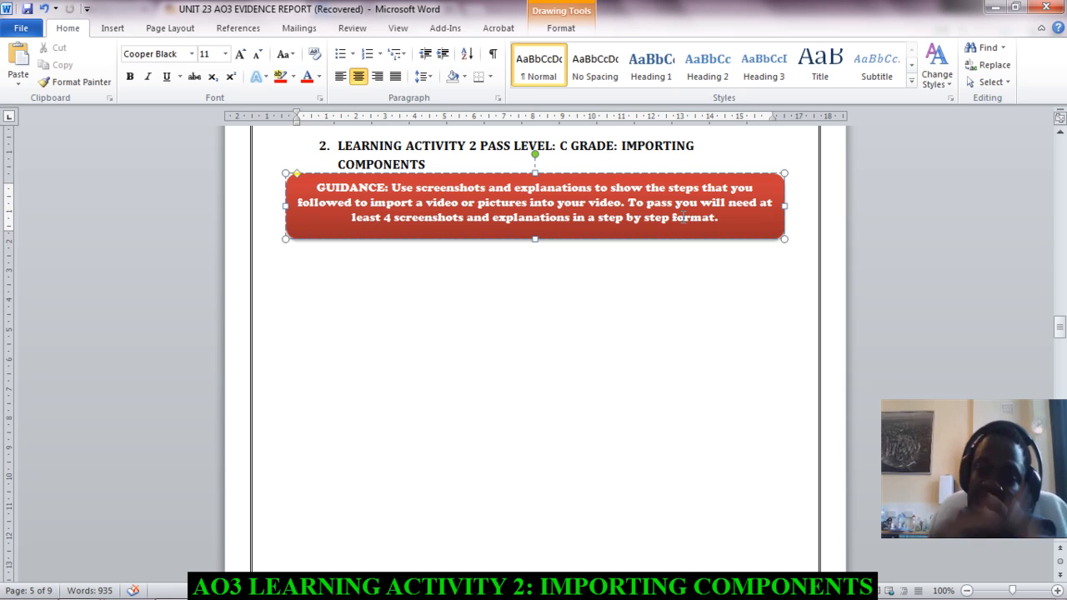
- Switch to the Movie Maker project showing the collection and storyboard
left_click(716, 217)
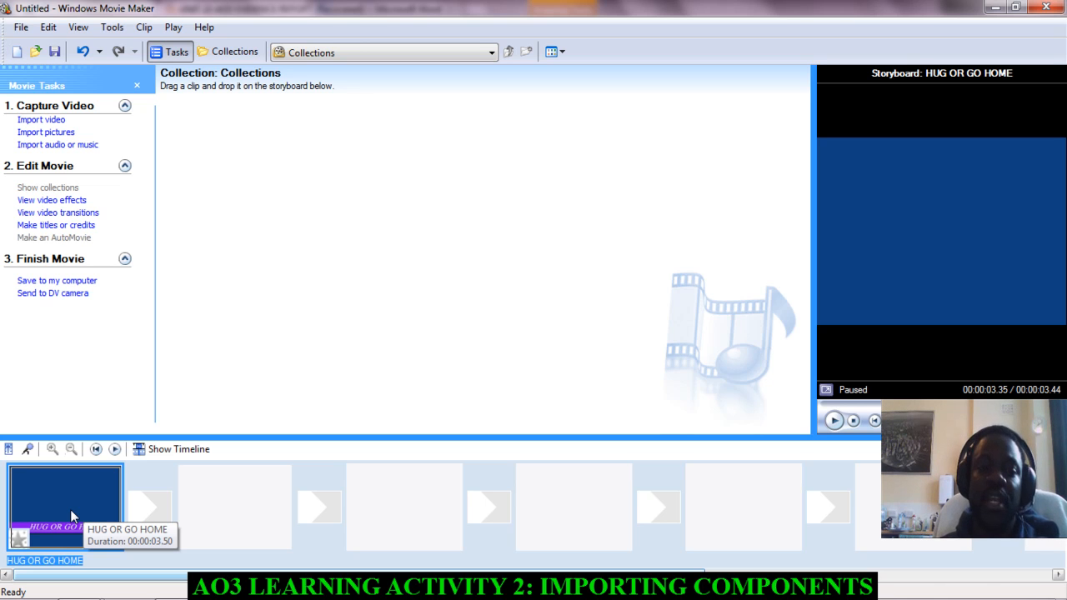
mouse_move(392, 255)
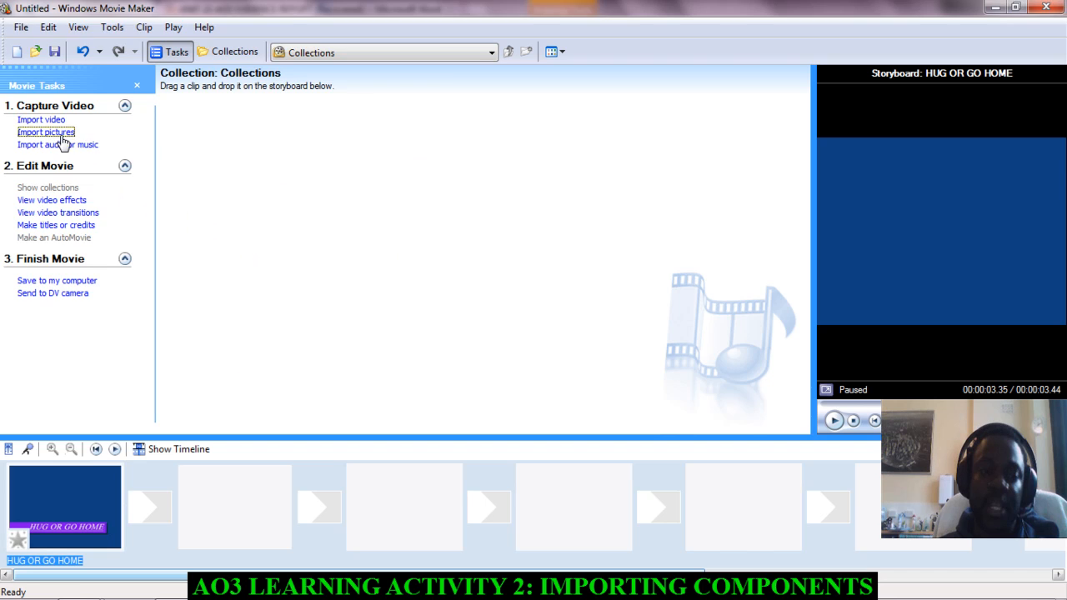
- Import the Tree_Wheeler_s_Lane photo from My Pictures > AO3 PROJECT into the collection
left_click(47, 131)
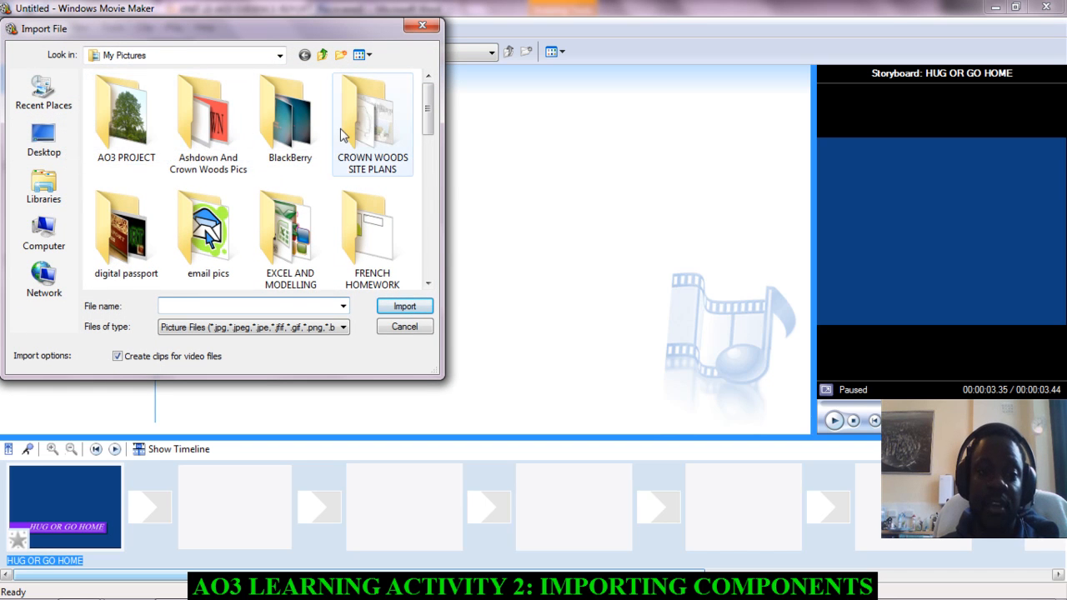
left_click(125, 116)
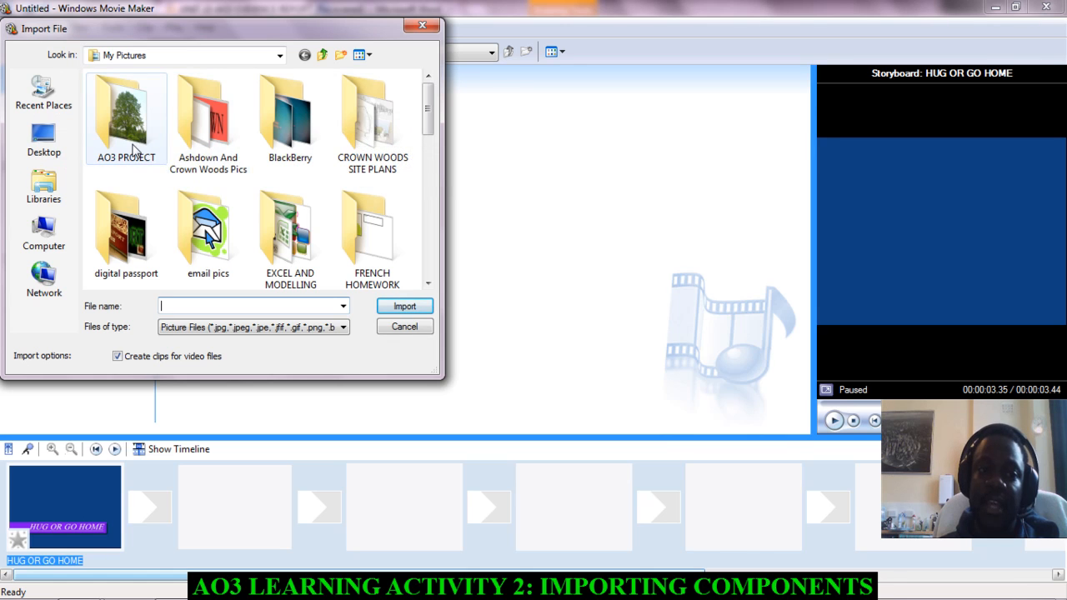
mouse_move(146, 150)
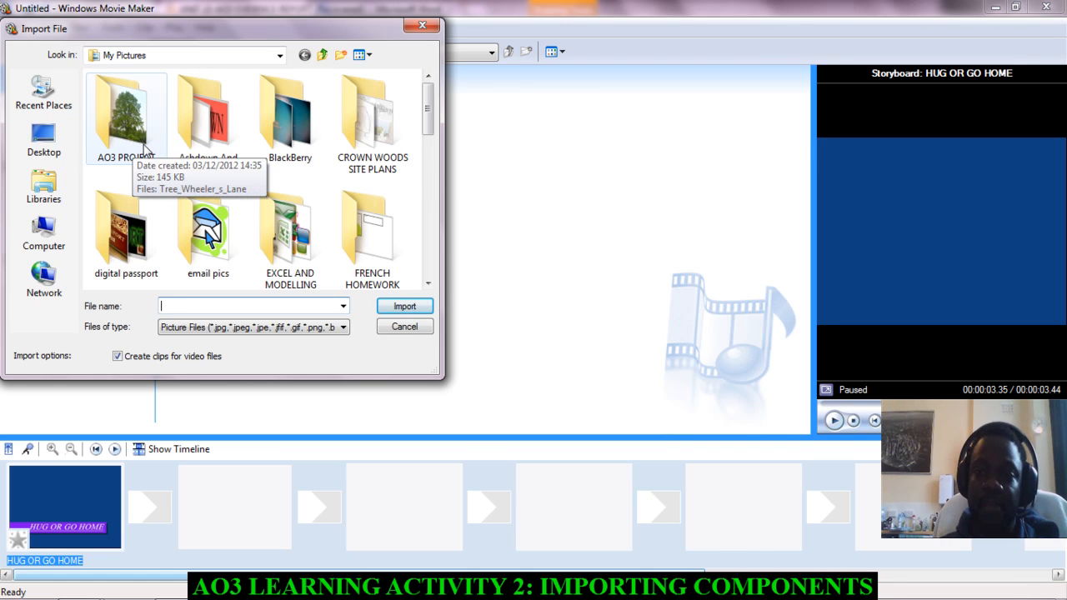
double_click(123, 117)
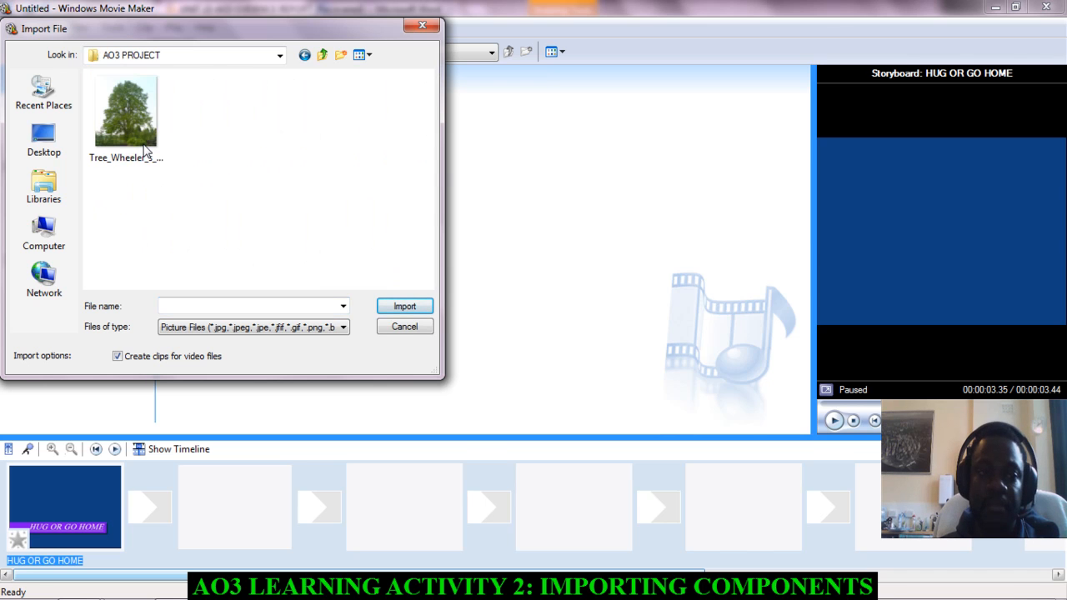
left_click(403, 307)
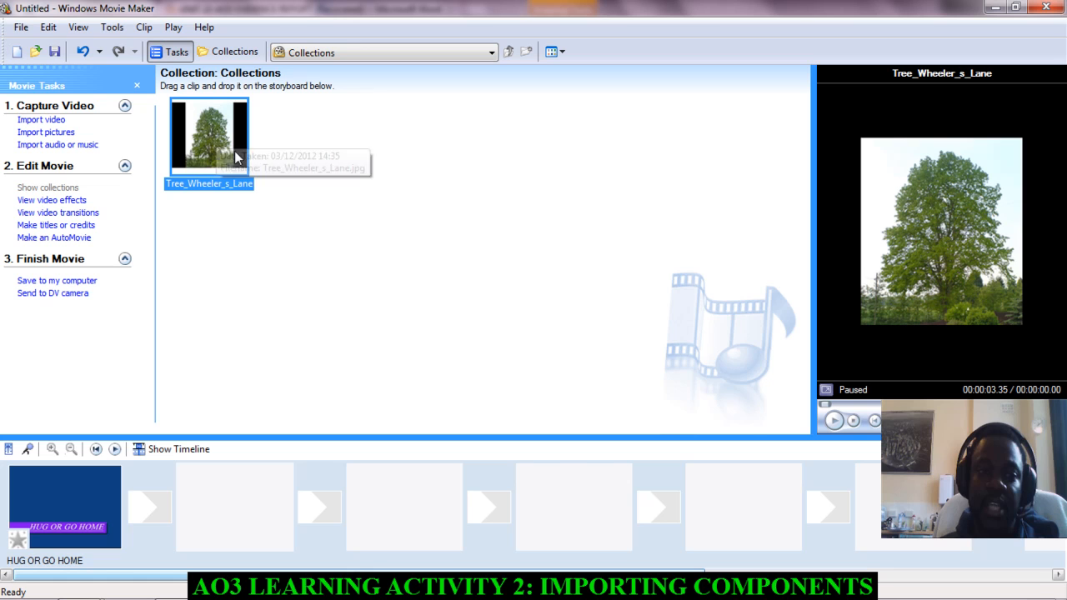
mouse_move(180, 243)
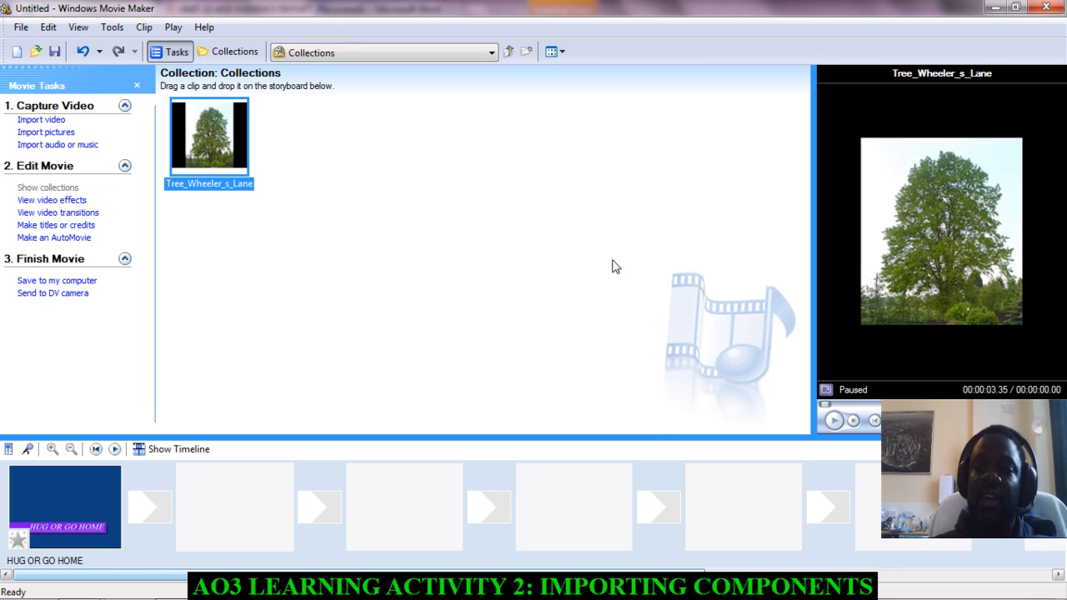
mouse_move(202, 237)
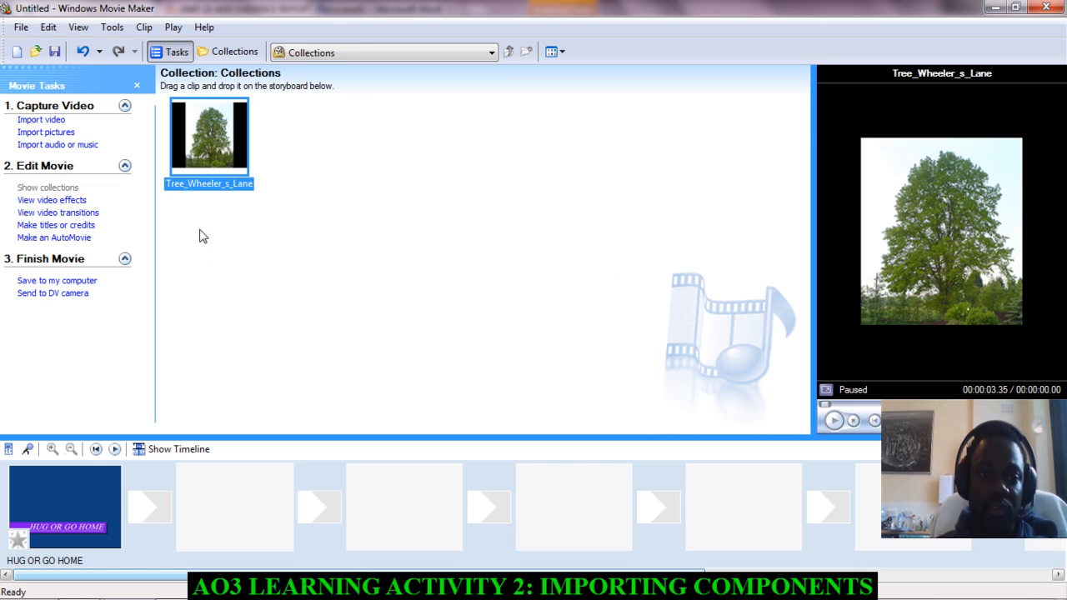
mouse_move(606, 222)
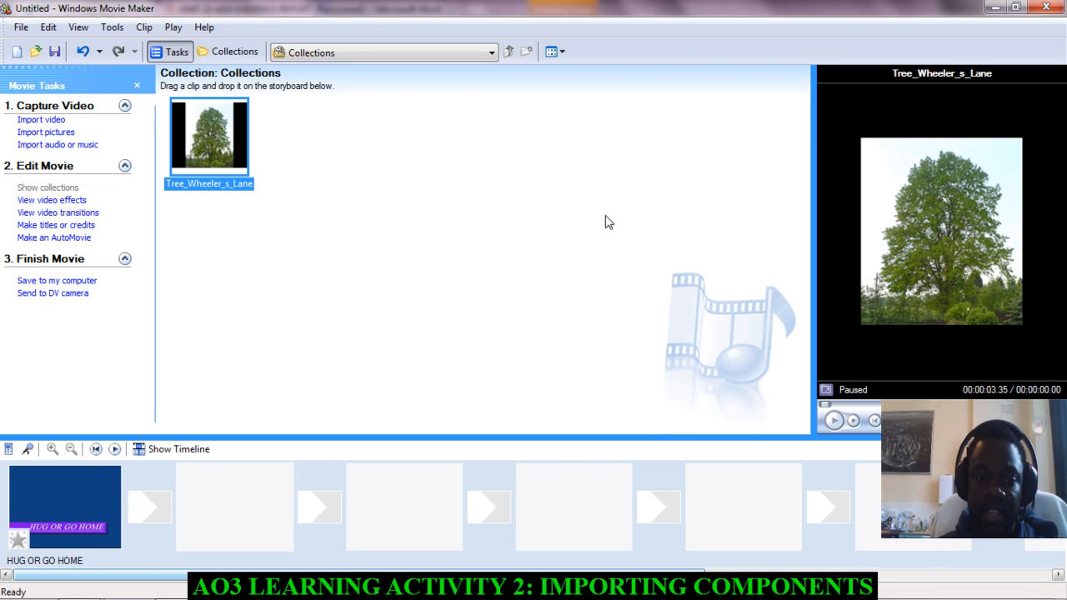
mouse_move(506, 500)
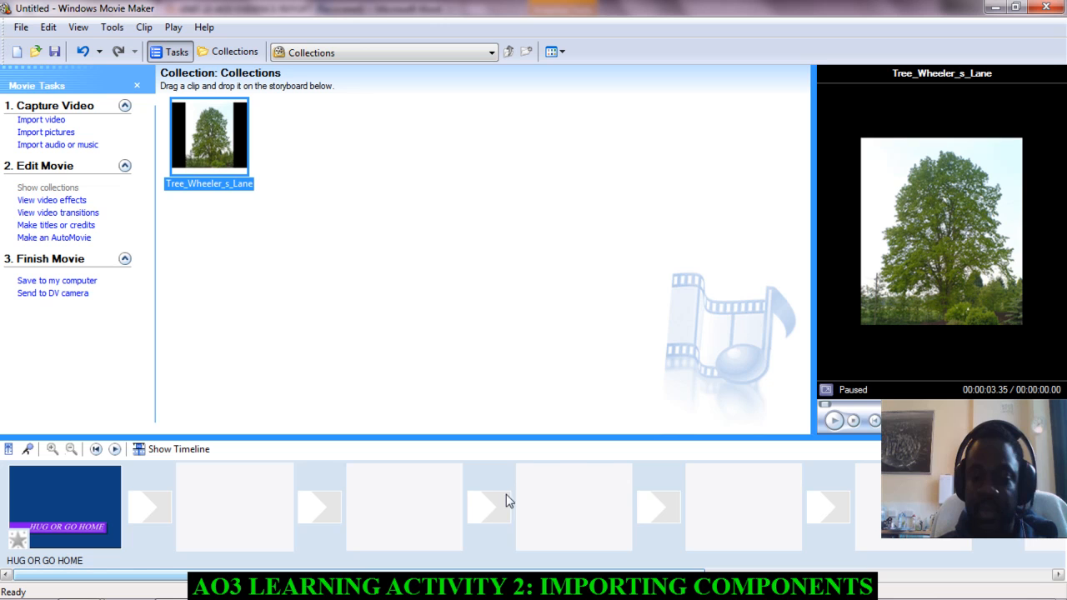
mouse_move(742, 520)
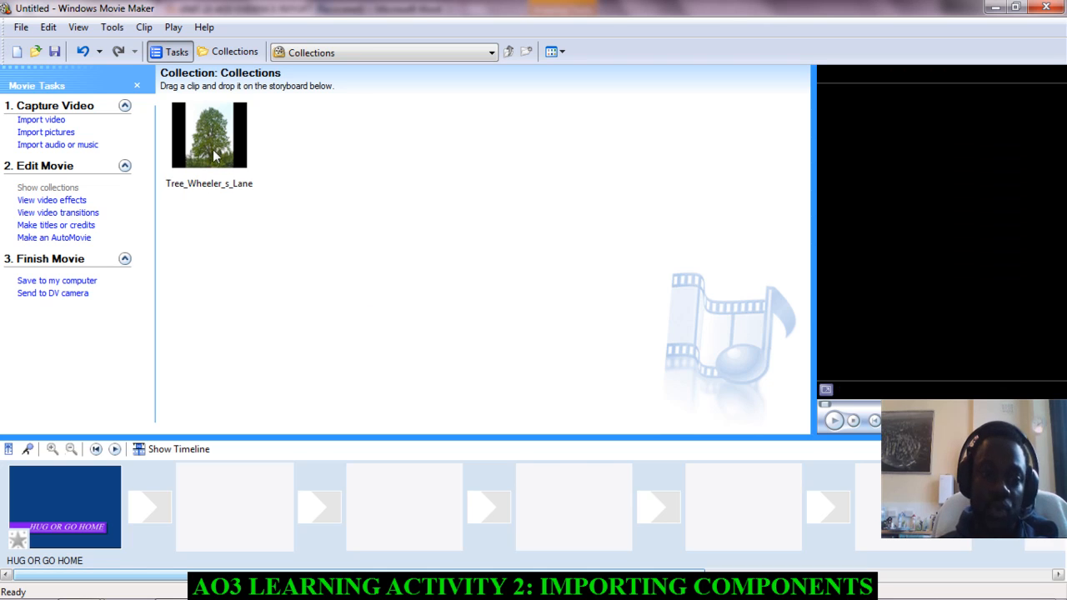
- Drag the Tree_Wheeler_s_Lane clip into the second storyboard slot after HUG OR GO HOME
left_click(212, 135)
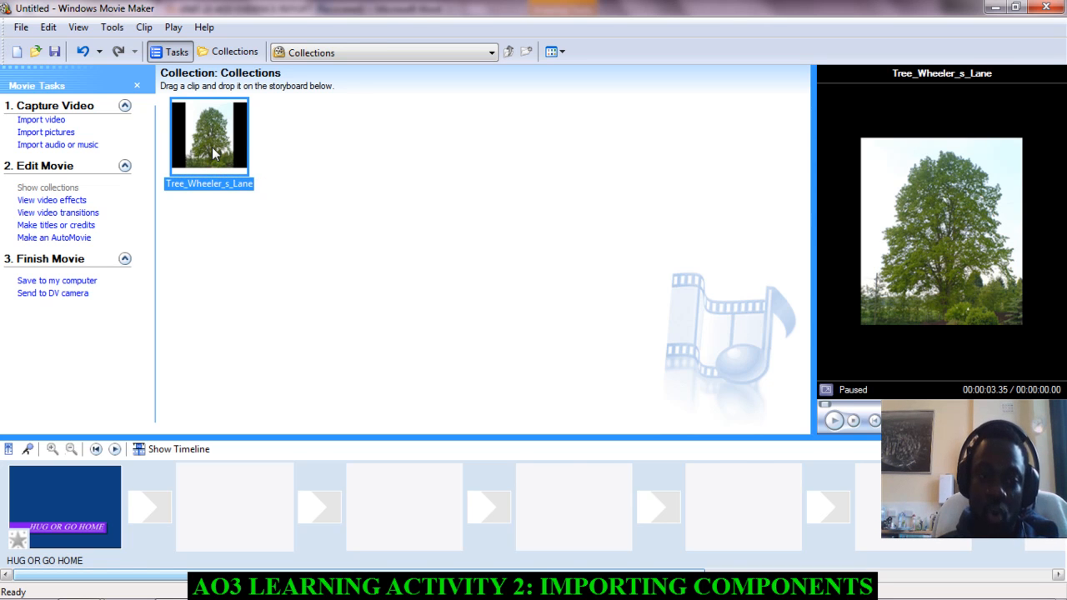
left_click_drag(208, 133, 234, 496)
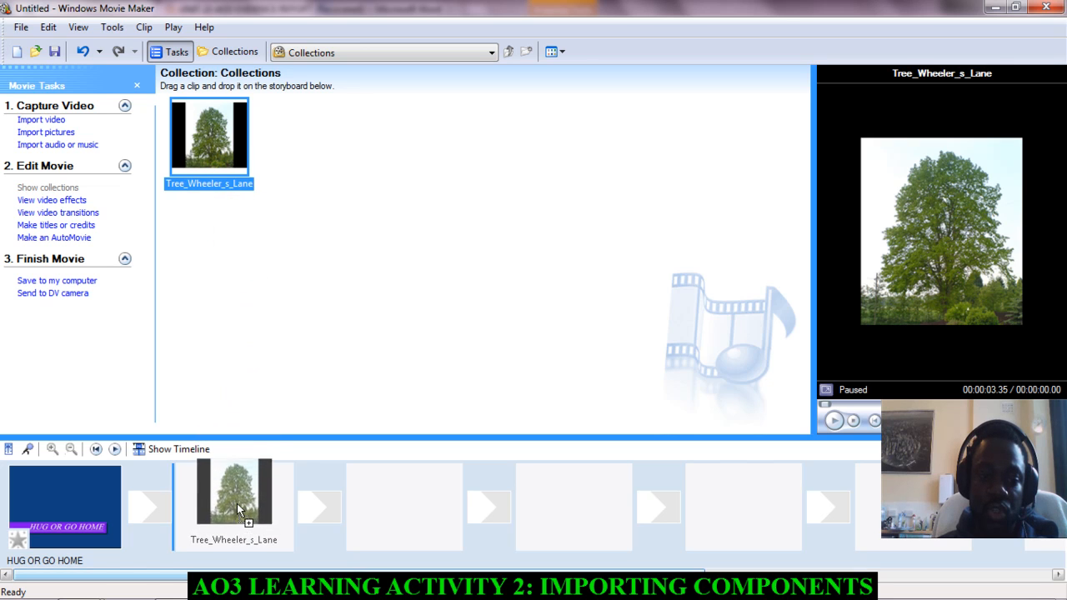
left_click(237, 513)
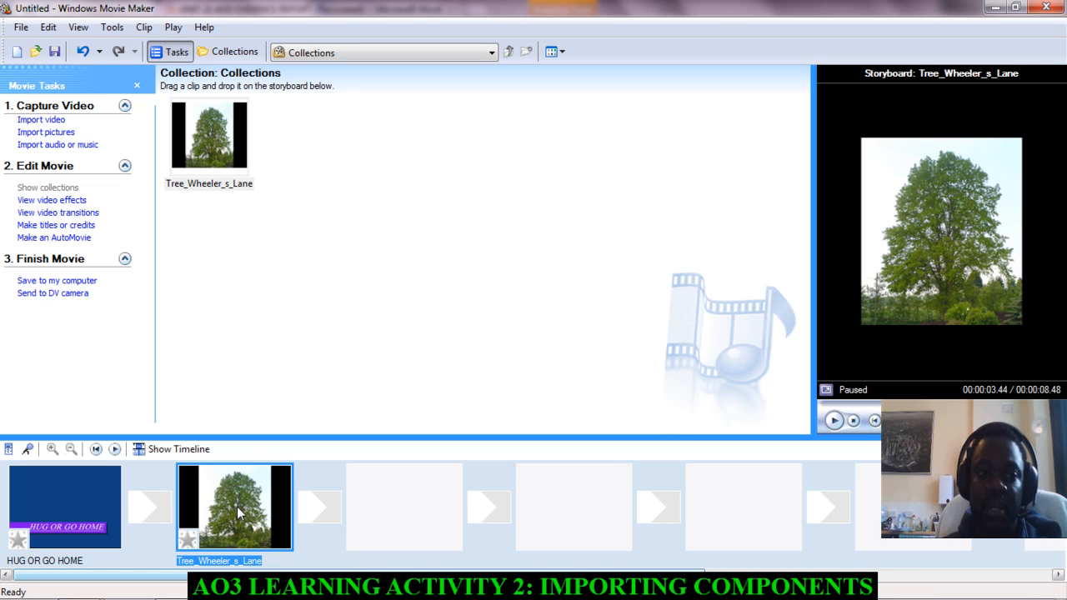
mouse_move(123, 257)
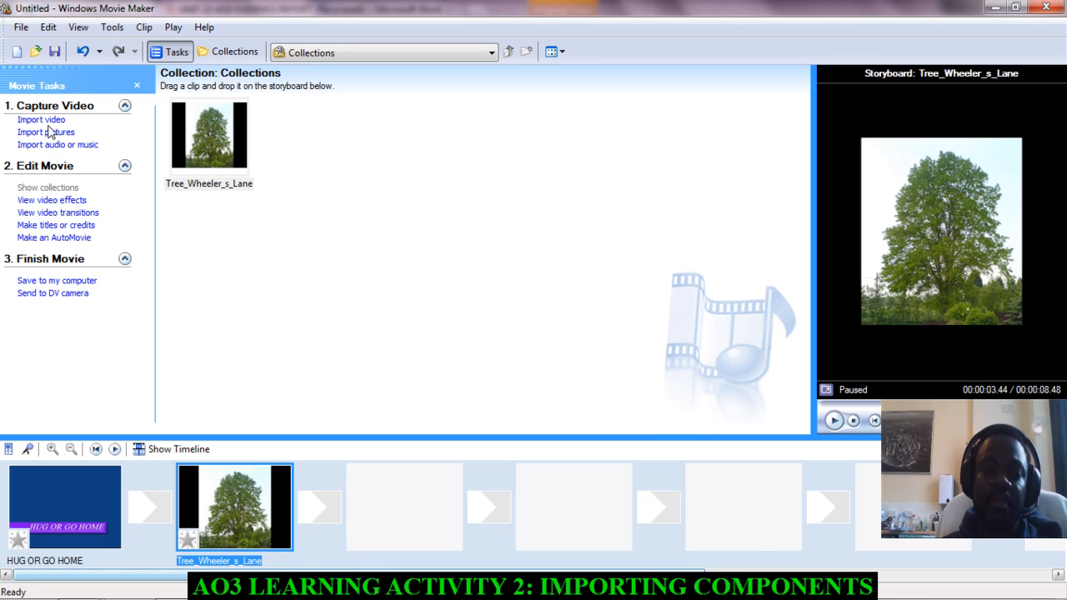
- Start another picture import, landing on the AO3 PROJECT folder
left_click(47, 131)
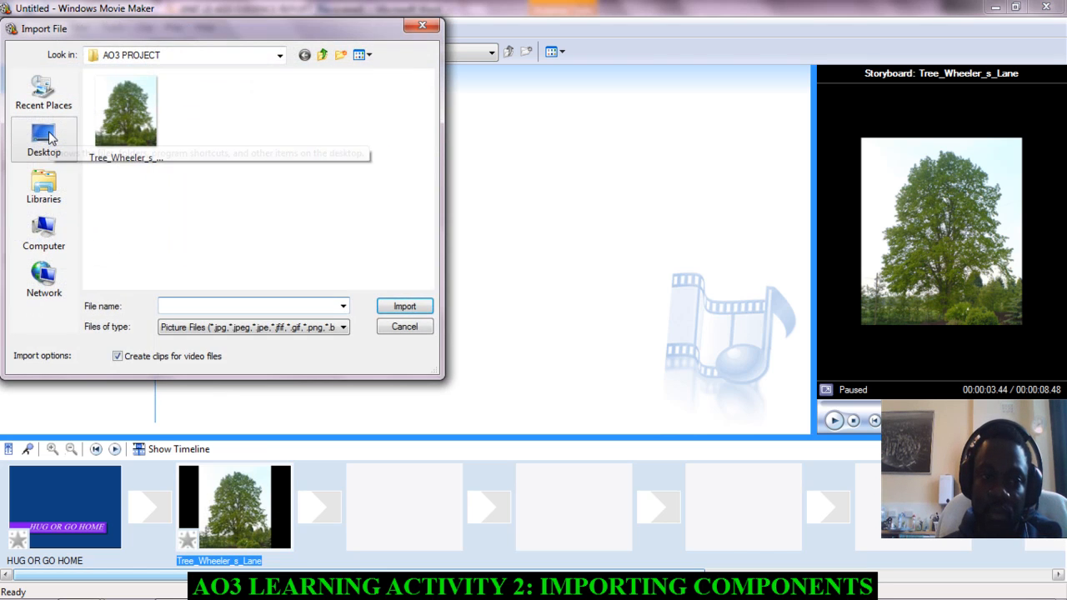
mouse_move(176, 165)
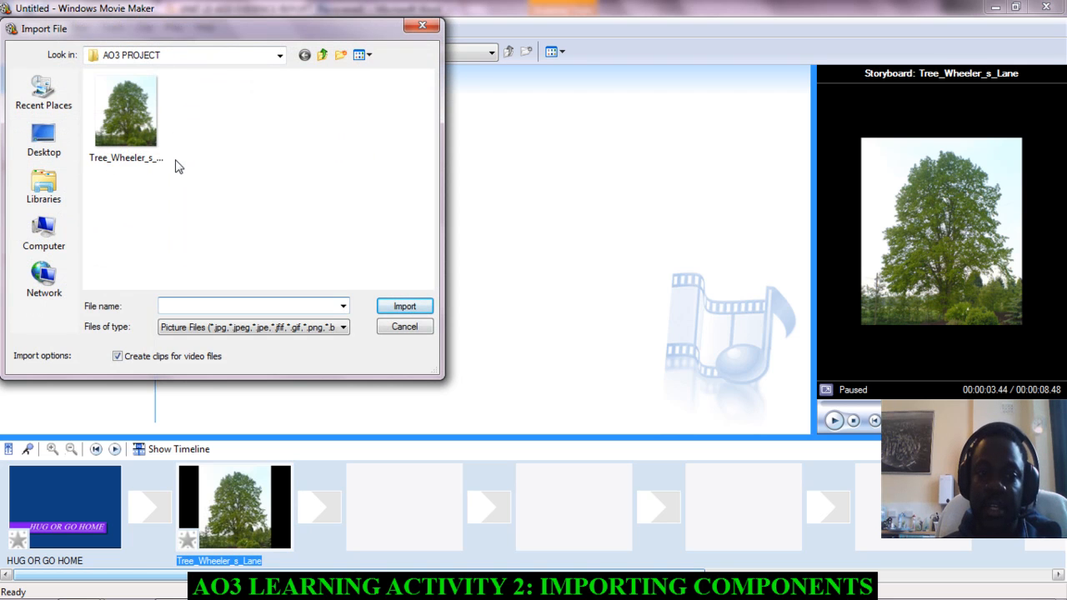